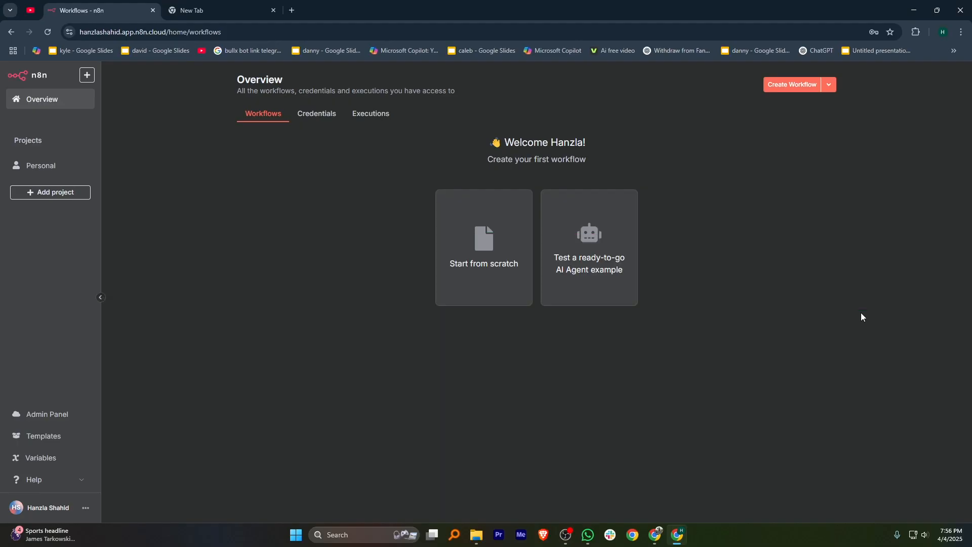
{"action": "mouse_move", "coordinate": [859, 284]}
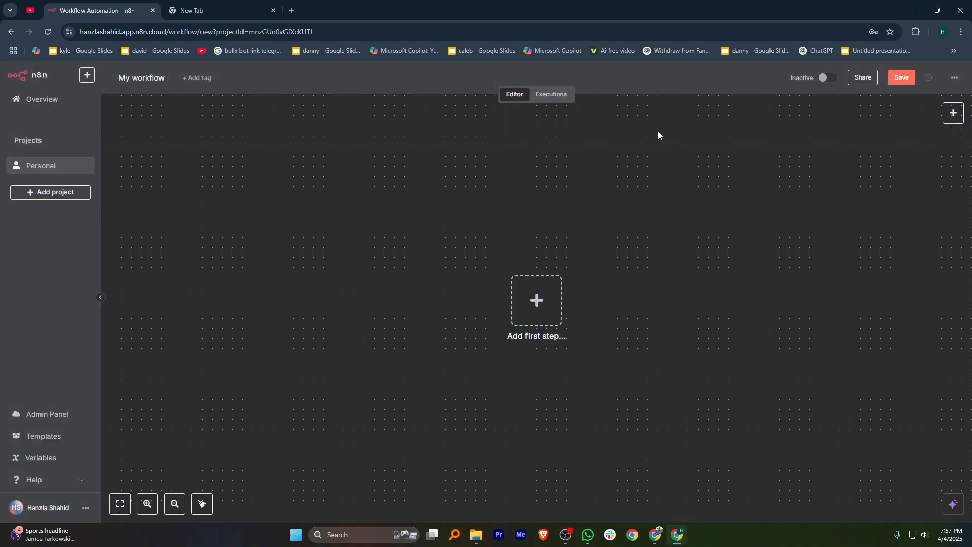
Step: Add a Phantombuster 'Get an agent' node as the workflow's first step
{"action": "left_click", "coordinate": [535, 300]}
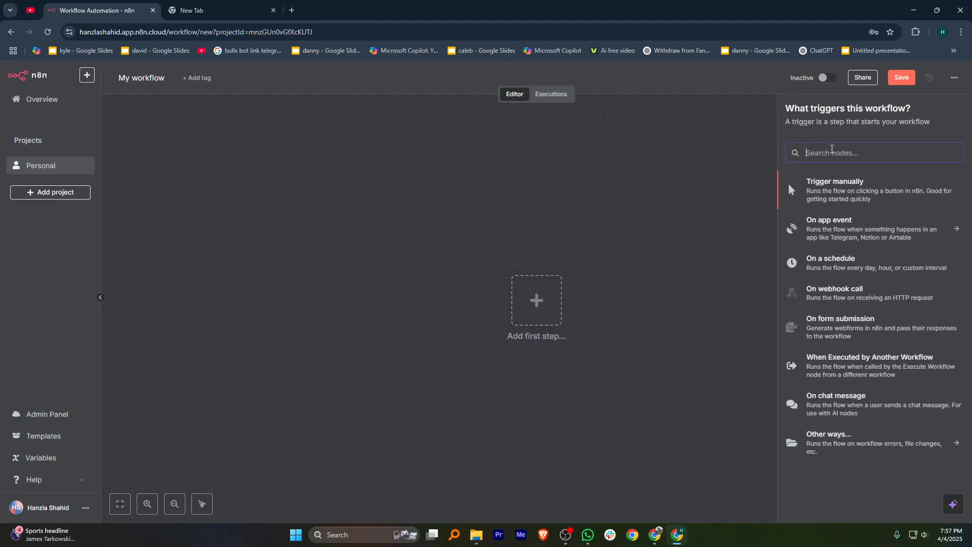
{"action": "type", "text": "phantom"}
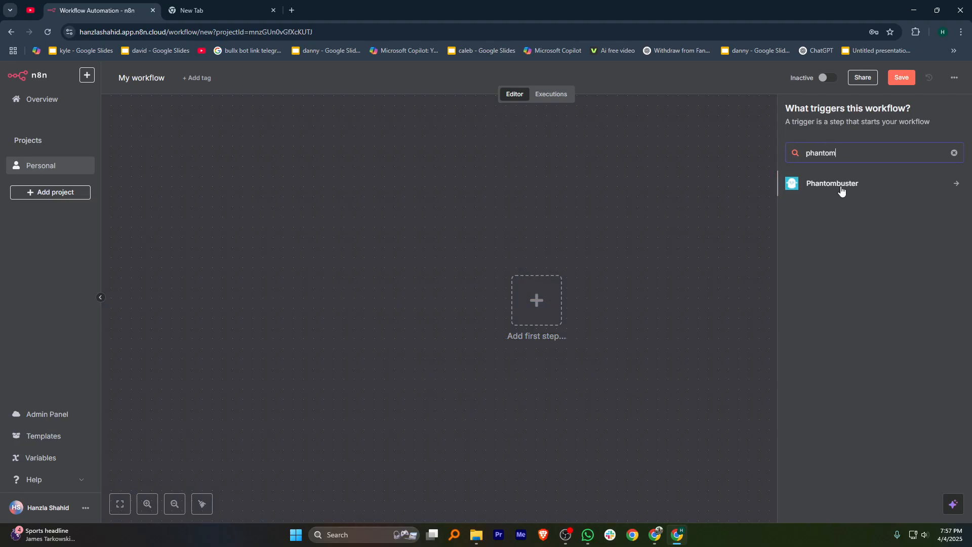
{"action": "left_click", "coordinate": [832, 183]}
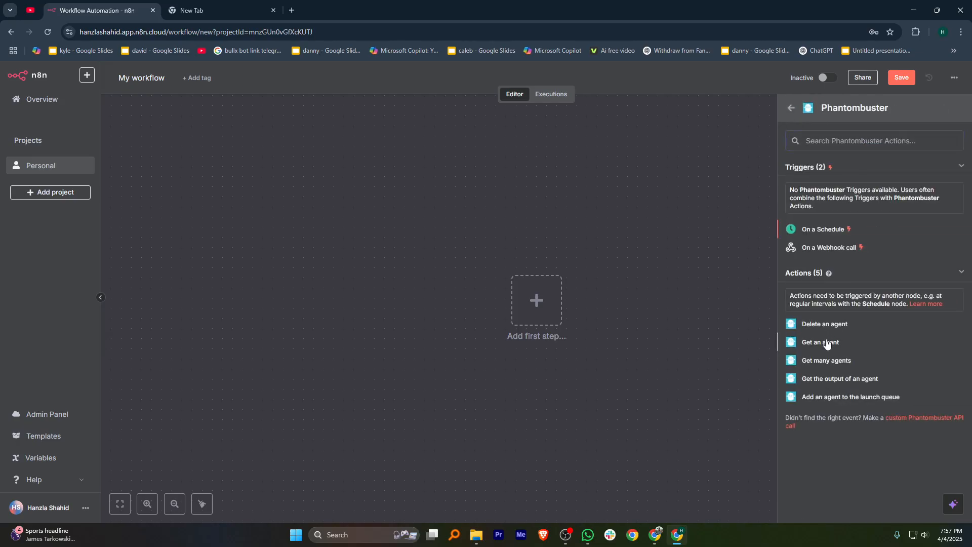
{"action": "left_click", "coordinate": [820, 341]}
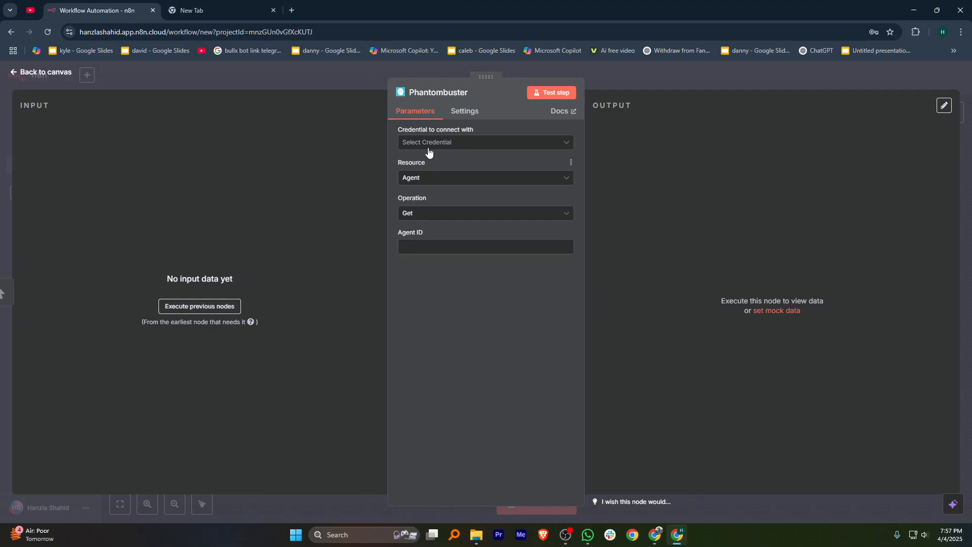
Step: Start creating a new Phantombuster credential for the node, then switch to a blank browser tab
{"action": "left_click", "coordinate": [486, 142]}
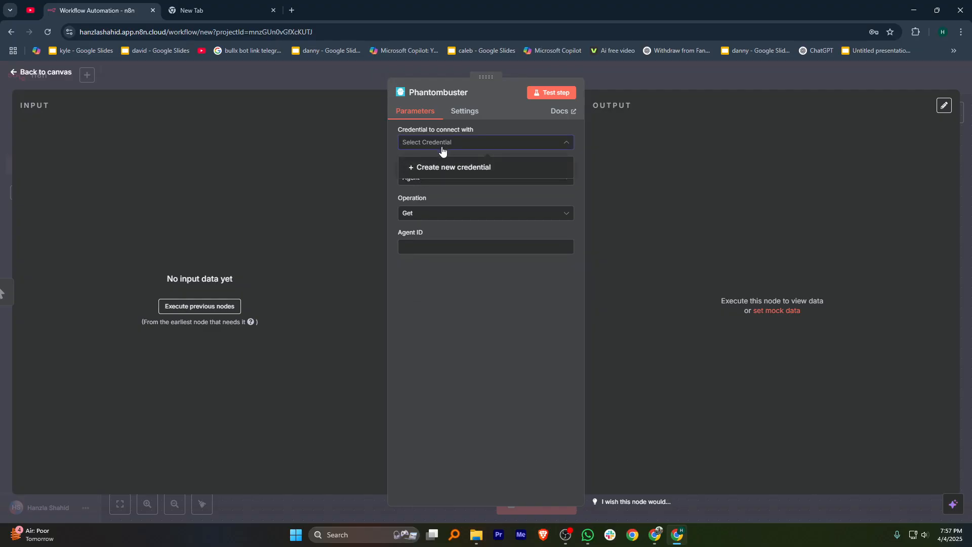
{"action": "left_click", "coordinate": [453, 168]}
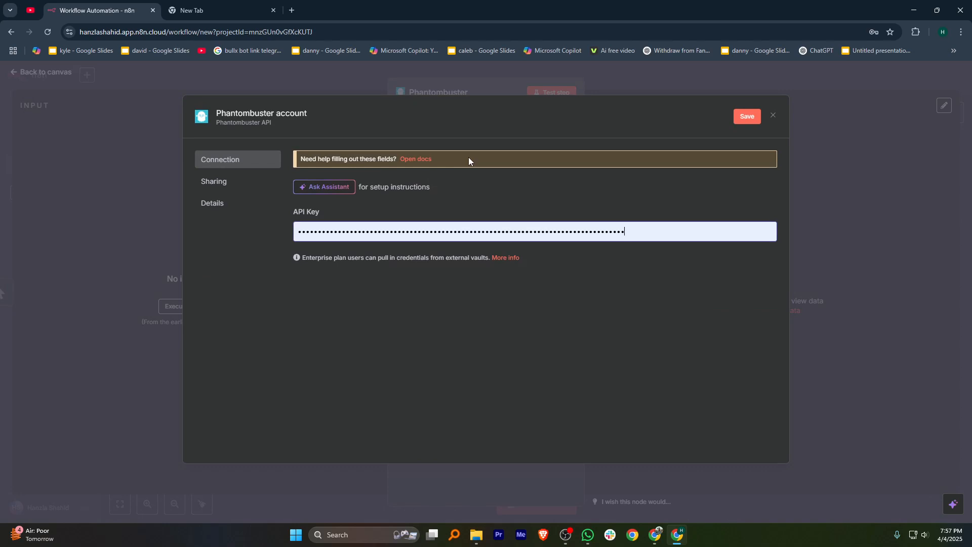
{"action": "left_click", "coordinate": [219, 10]}
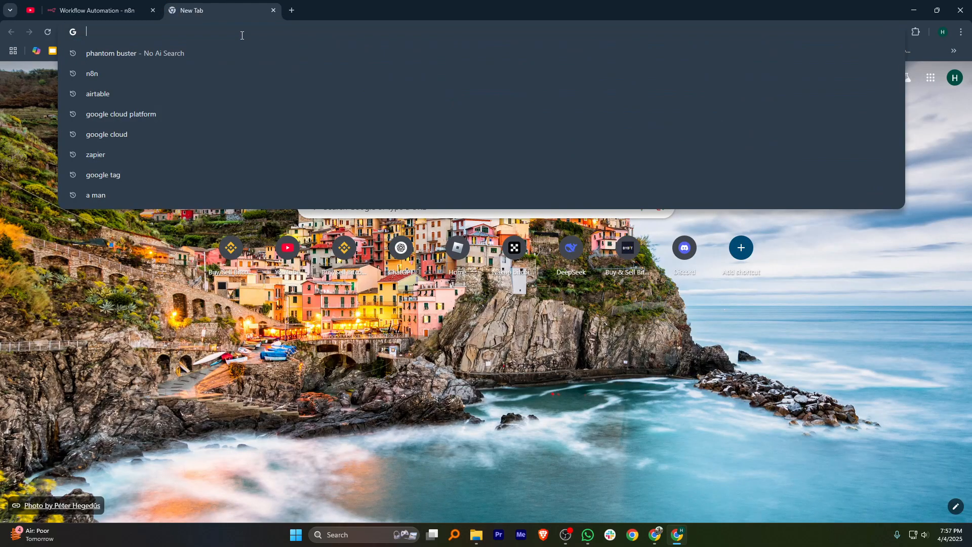
Step: Open the PhantomBuster website from a Google search, then open its verification email in Gmail
{"action": "left_click", "coordinate": [135, 53]}
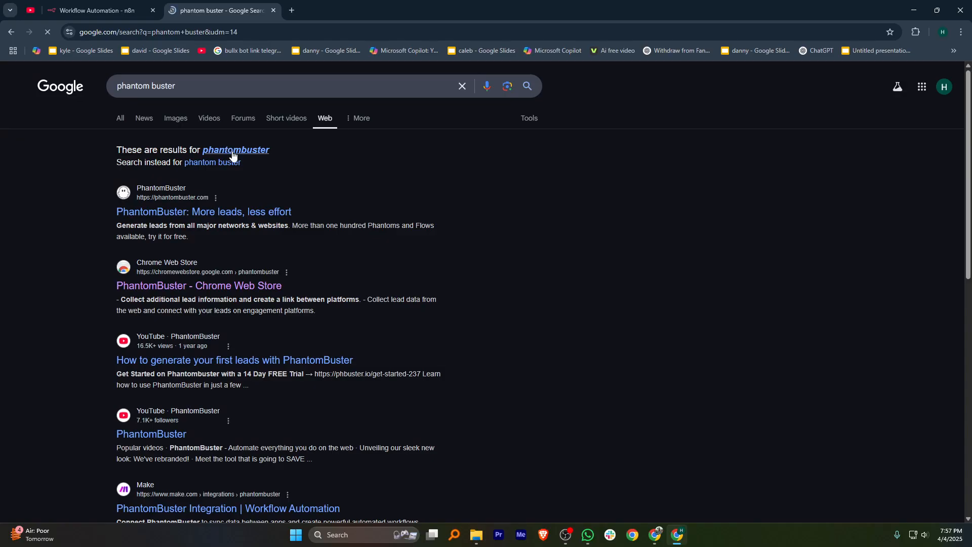
{"action": "left_click", "coordinate": [204, 211]}
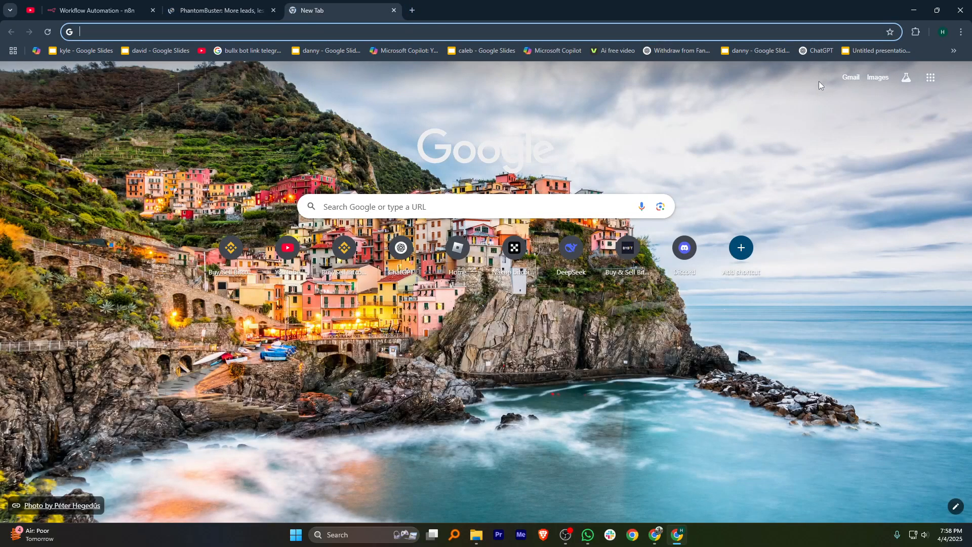
{"action": "left_click", "coordinate": [850, 77]}
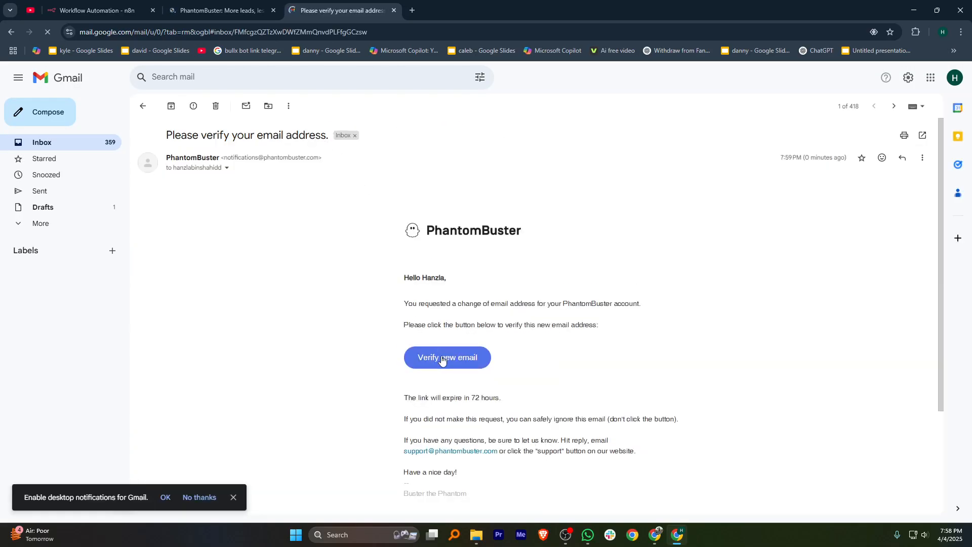
Step: Verify the PhantomBuster email and add a new API key from the account's API keys page
{"action": "left_click", "coordinate": [448, 357]}
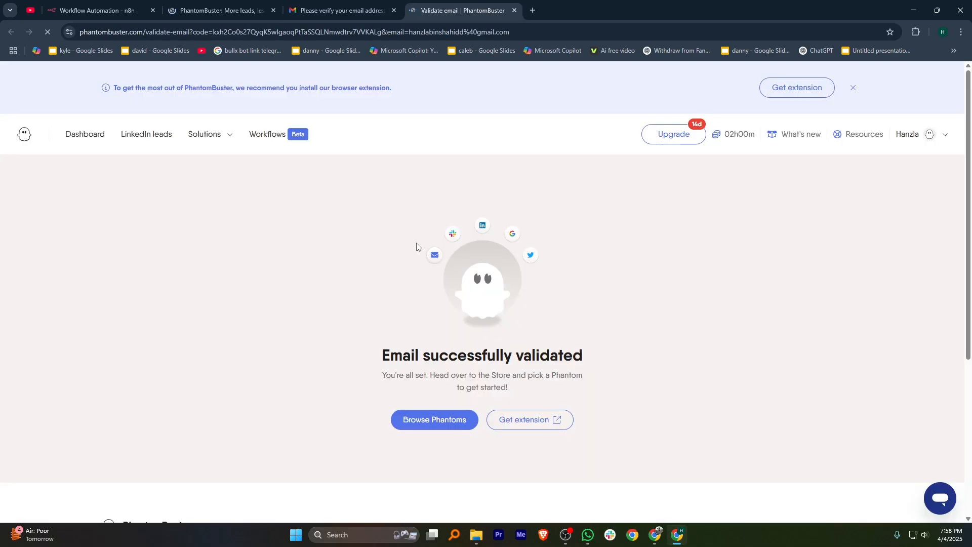
{"action": "mouse_move", "coordinate": [332, 202]}
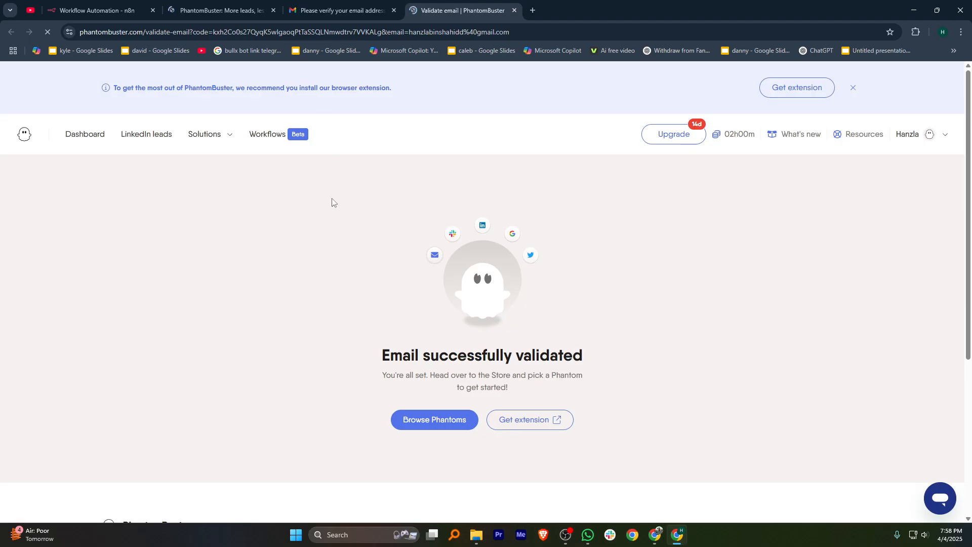
{"action": "mouse_move", "coordinate": [141, 157]}
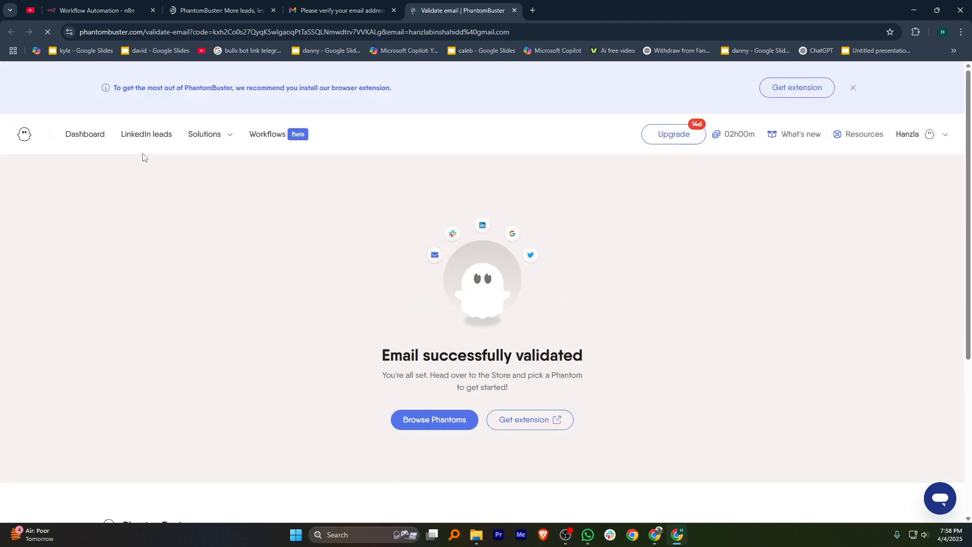
{"action": "left_click", "coordinate": [930, 133]}
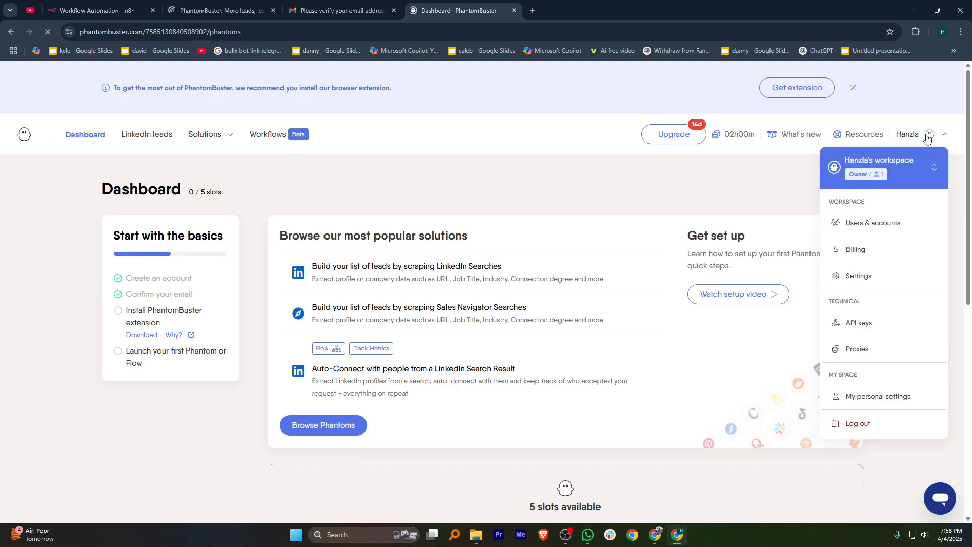
{"action": "left_click", "coordinate": [859, 323]}
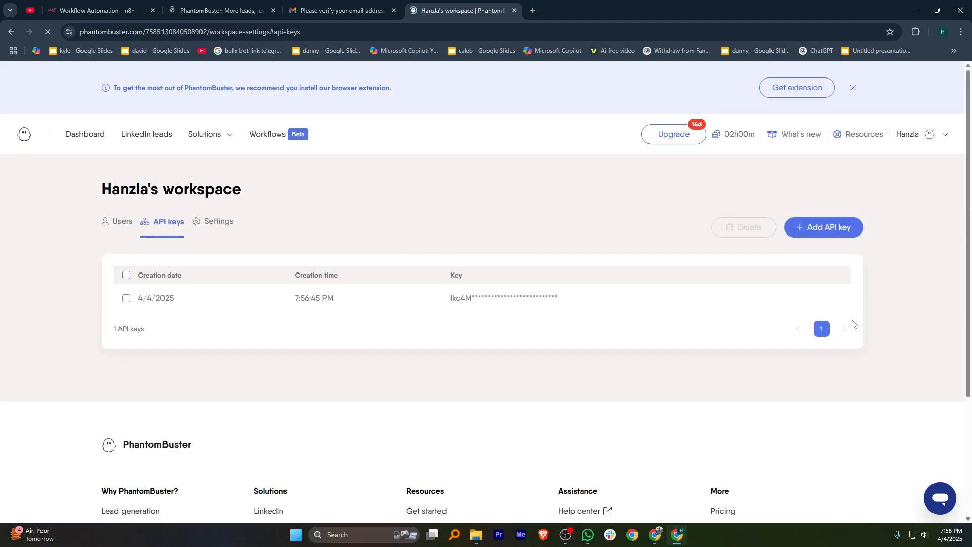
{"action": "mouse_move", "coordinate": [856, 322]}
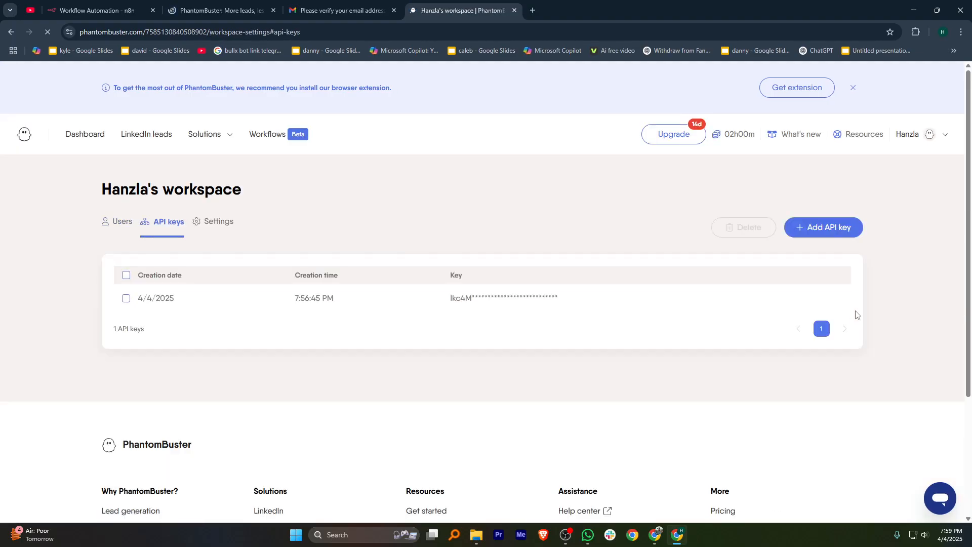
{"action": "left_click", "coordinate": [823, 227]}
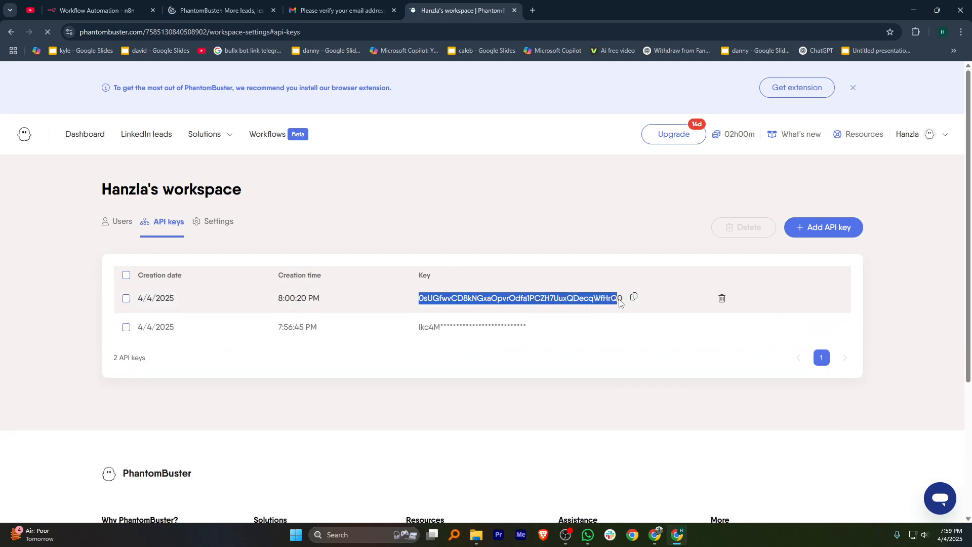
Step: Paste the new PhantomBuster API key into the n8n credential, save and test it, then close
{"action": "left_click", "coordinate": [634, 298]}
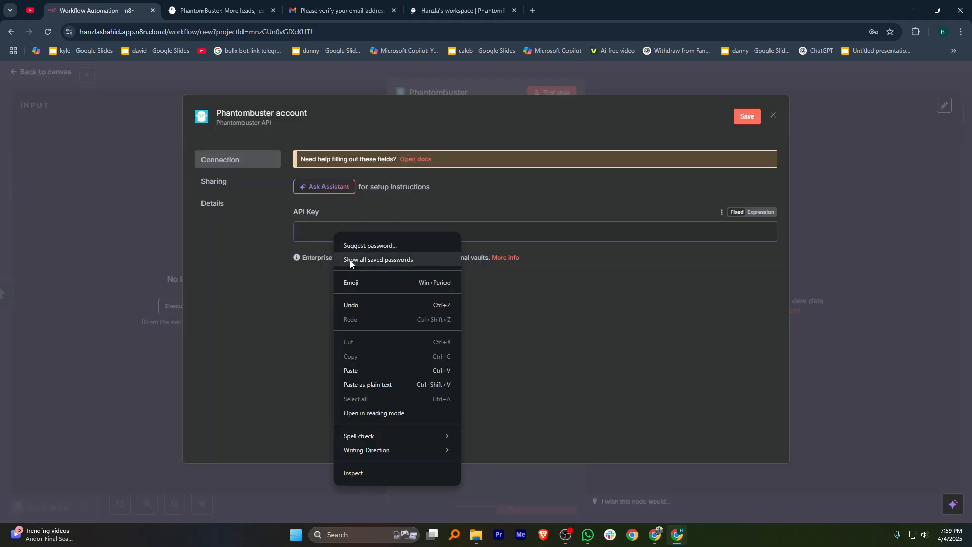
{"action": "left_click", "coordinate": [351, 372]}
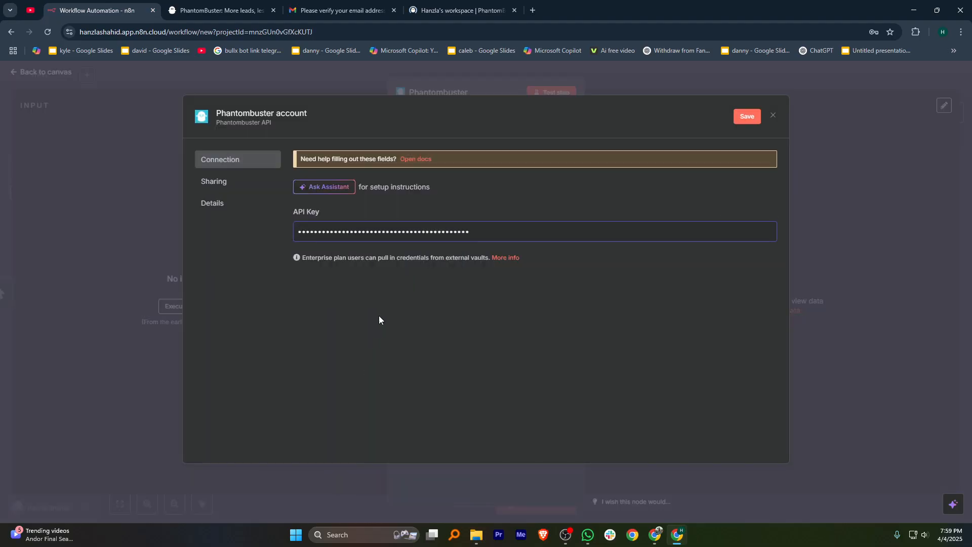
{"action": "left_click", "coordinate": [747, 116]}
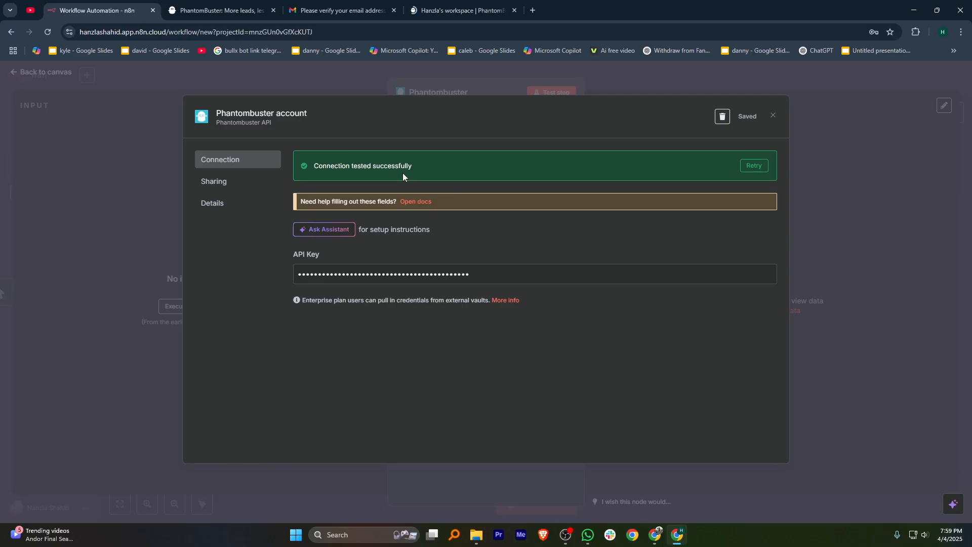
{"action": "left_click", "coordinate": [773, 115]}
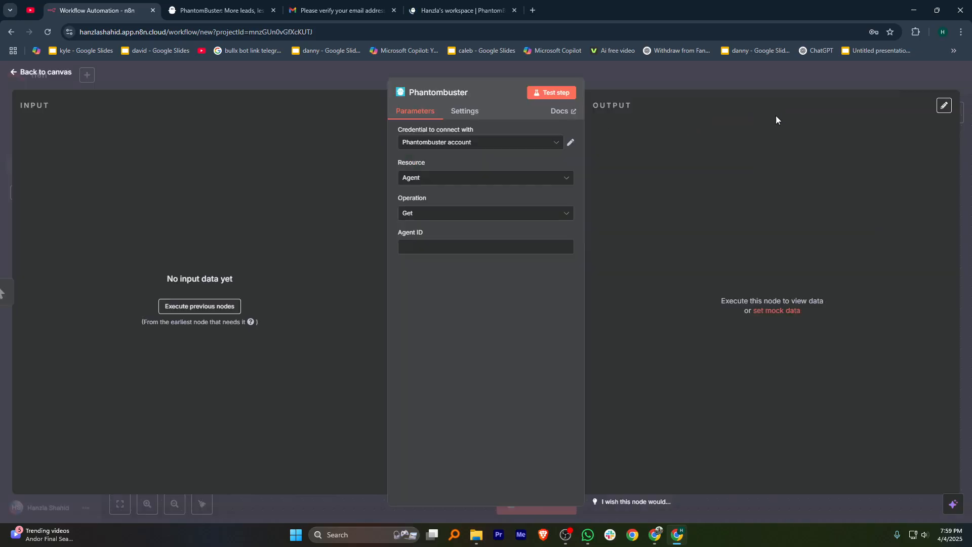